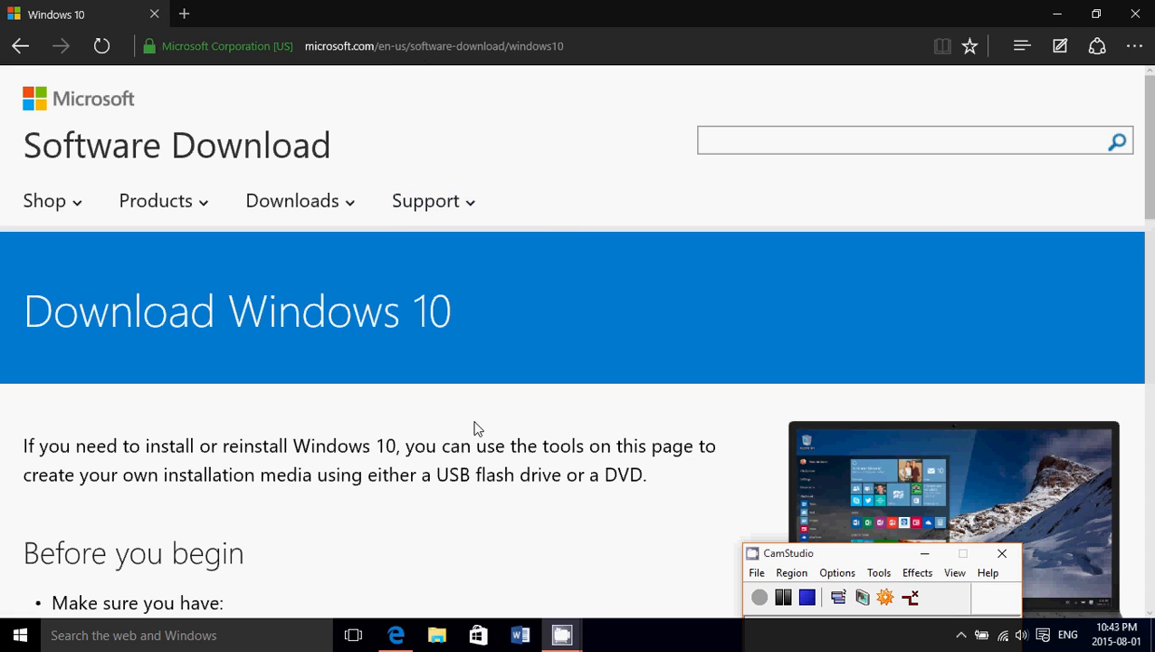
mouse_move(453, 518)
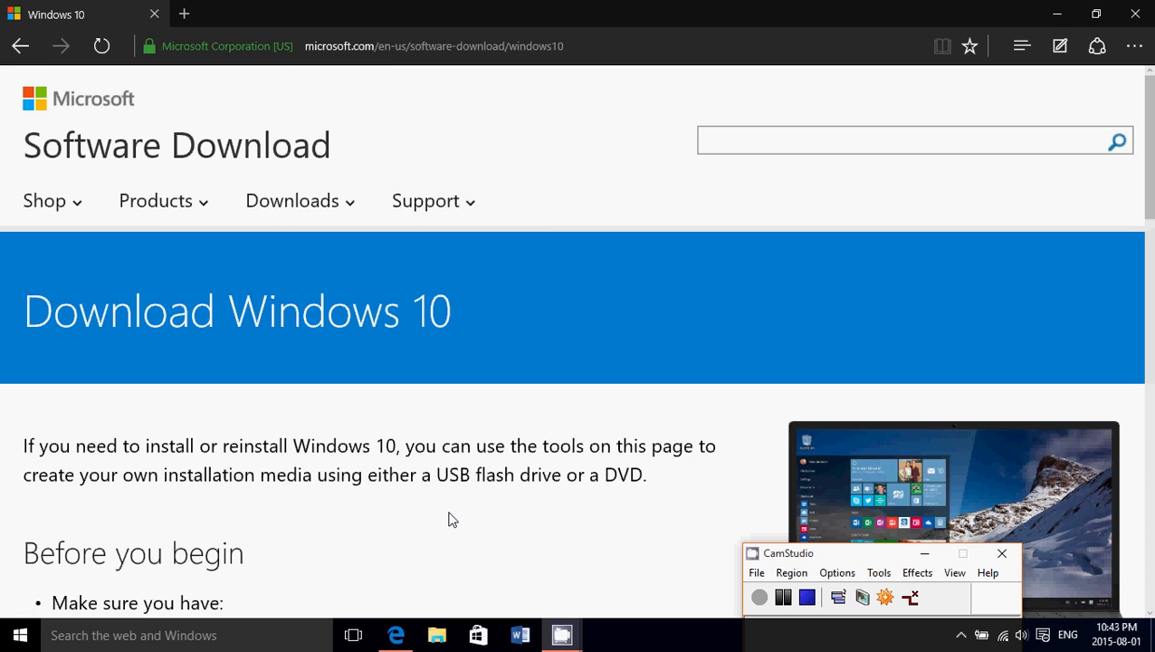
Step: Download the 64-bit media creation tool from the Software Download page and run it
scroll("down", 3)
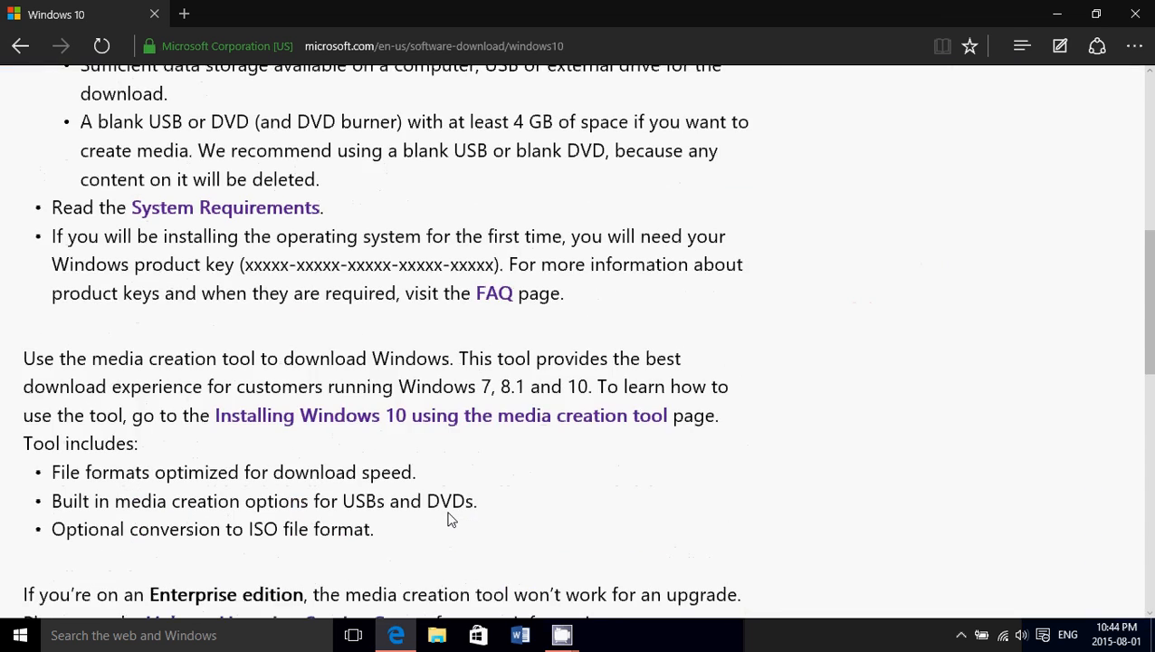
scroll("down", 3)
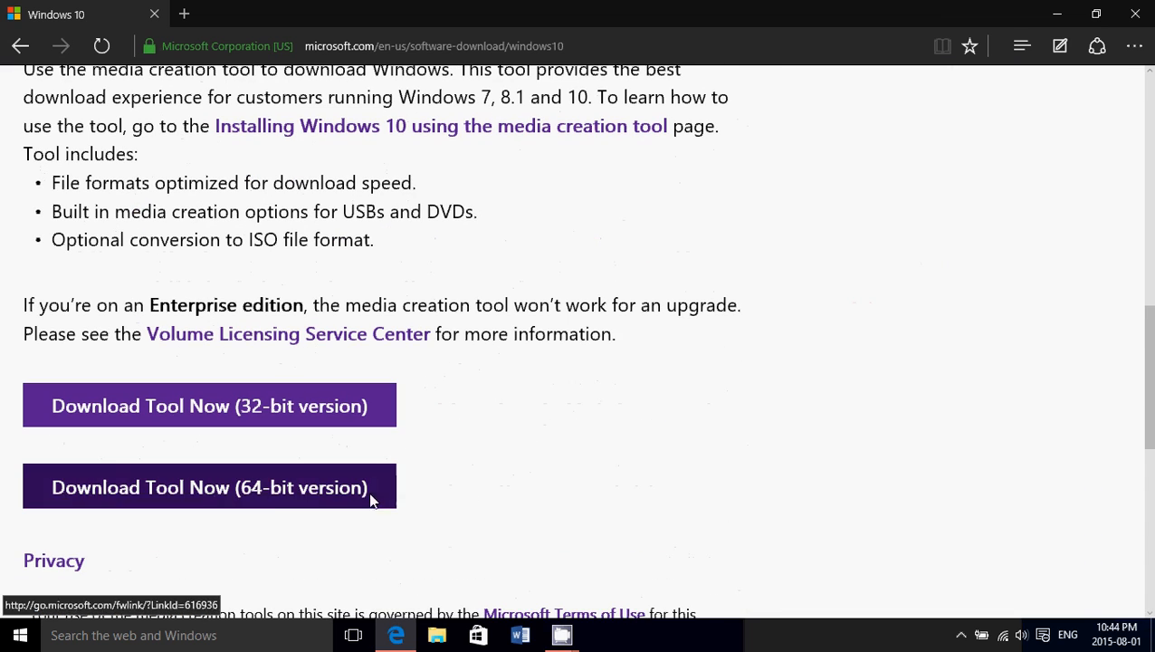
left_click(210, 487)
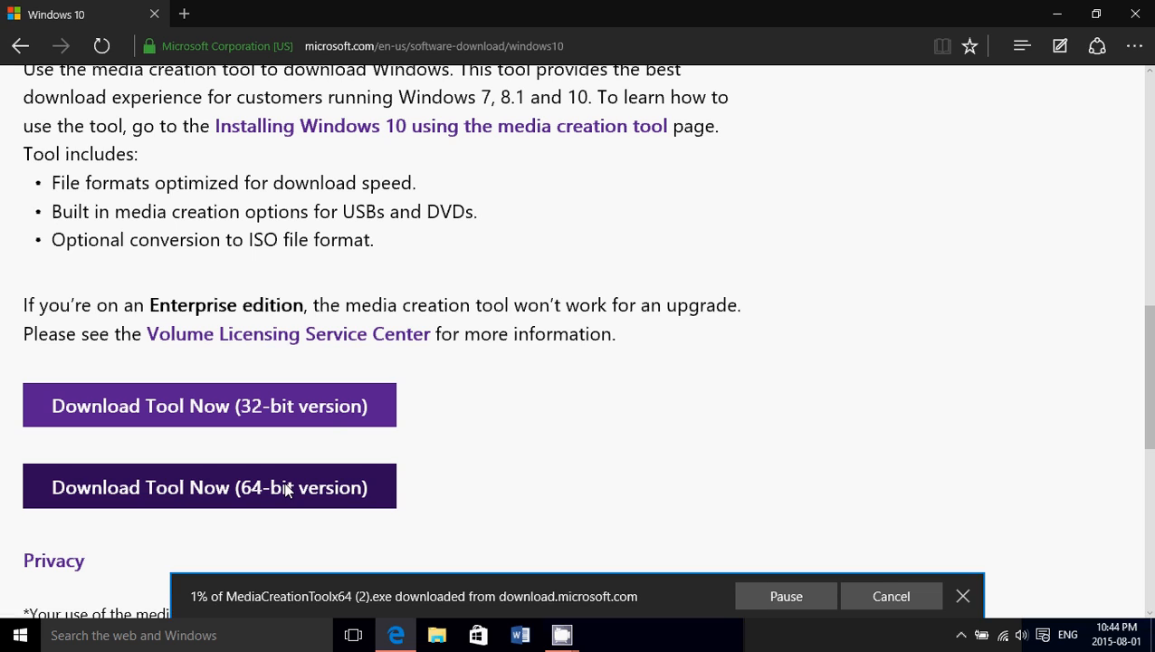
mouse_move(674, 474)
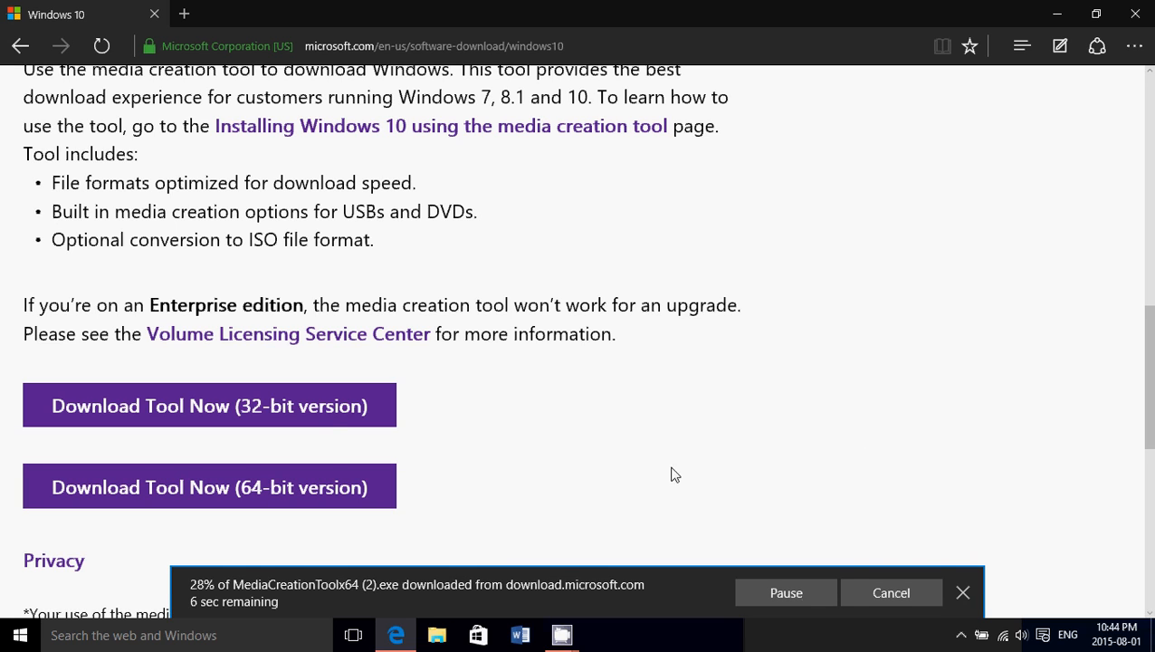
mouse_move(689, 487)
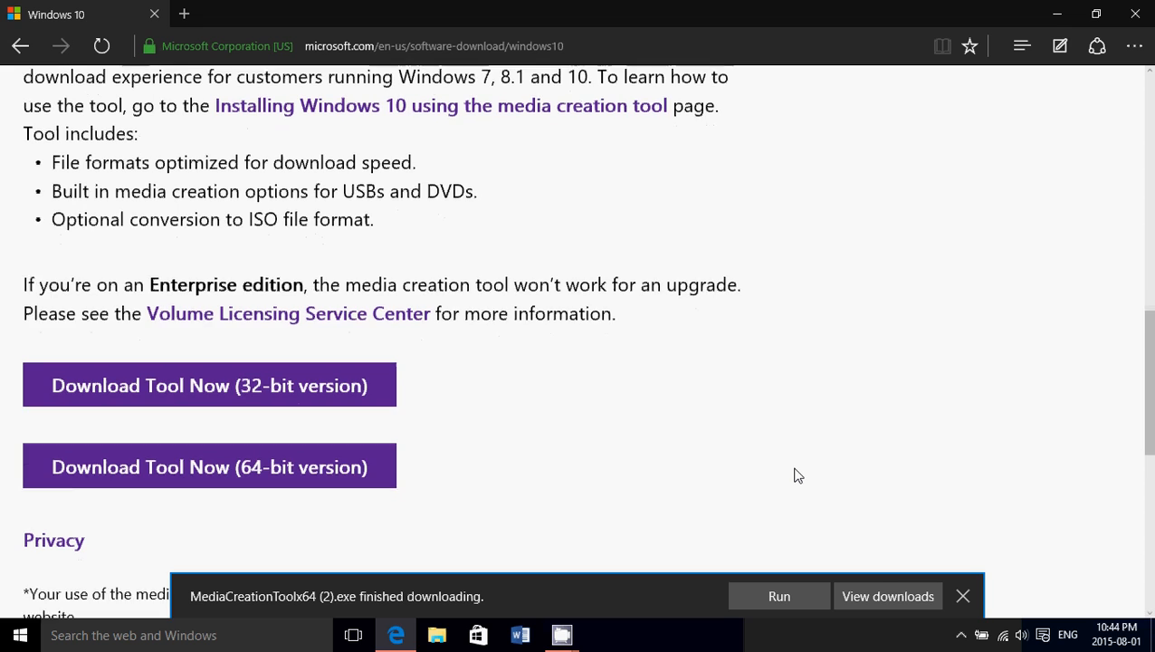
scroll("down", 3)
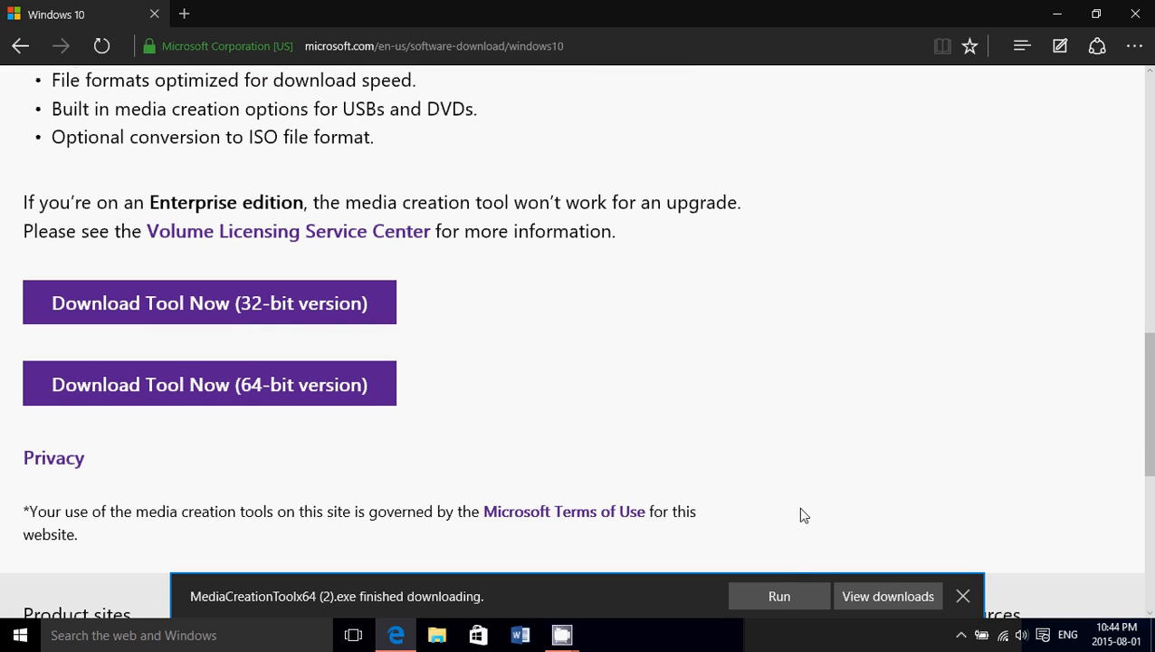
left_click(963, 596)
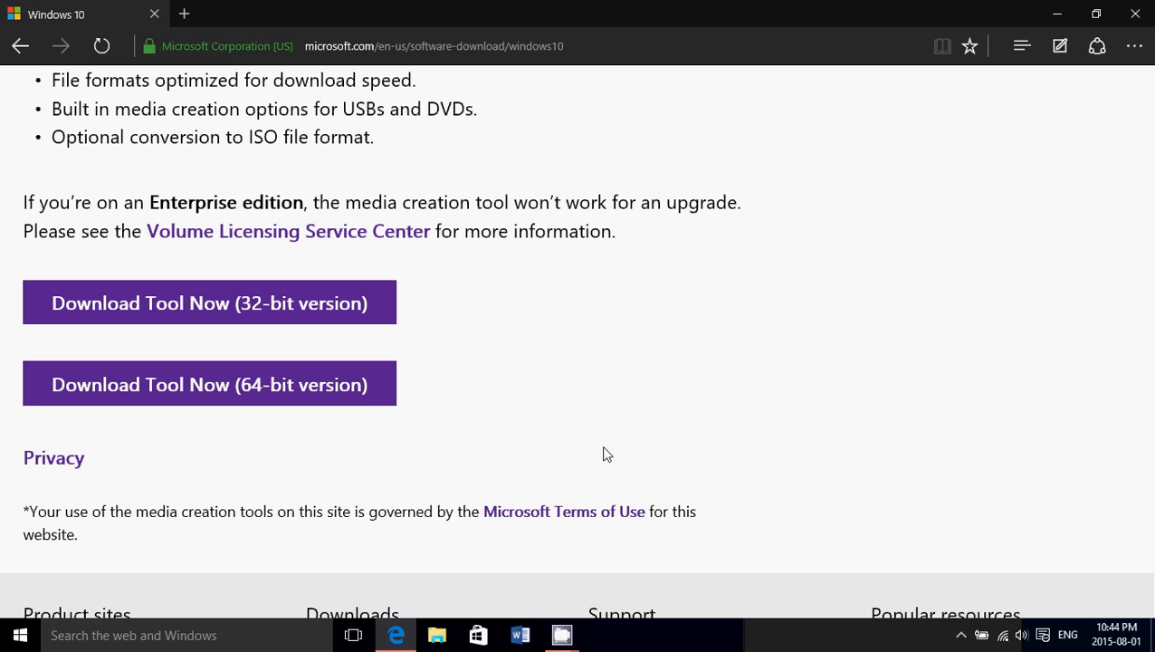
Step: Choose 'Create installation media for another PC' in Windows 10 Setup
left_click(210, 384)
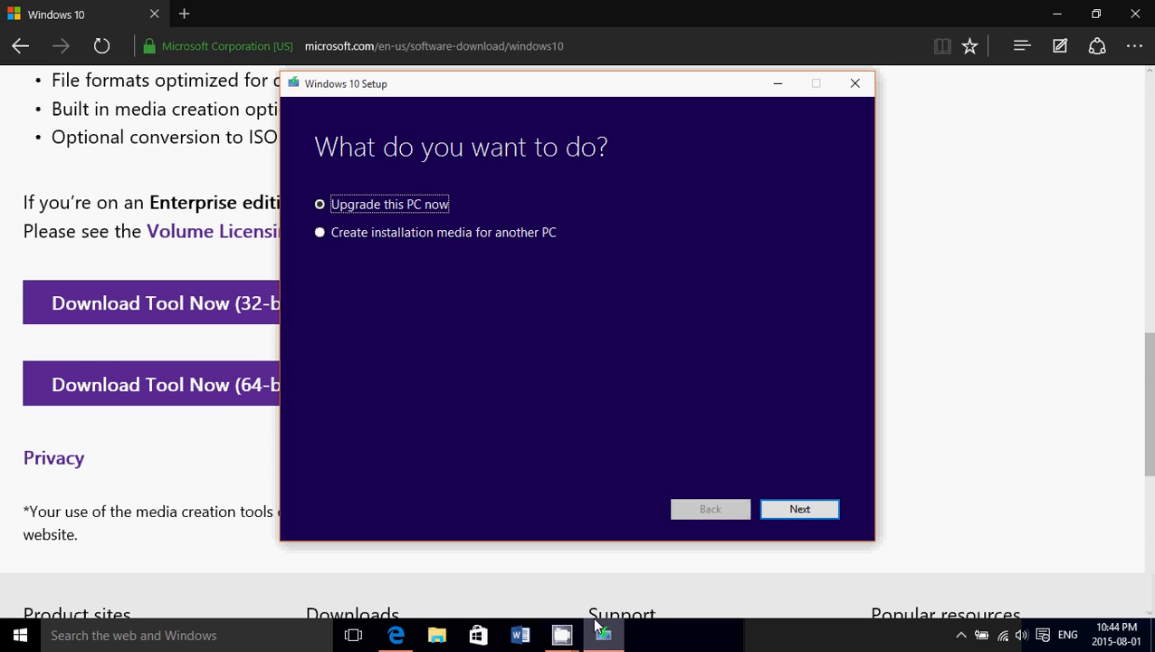
mouse_move(543, 382)
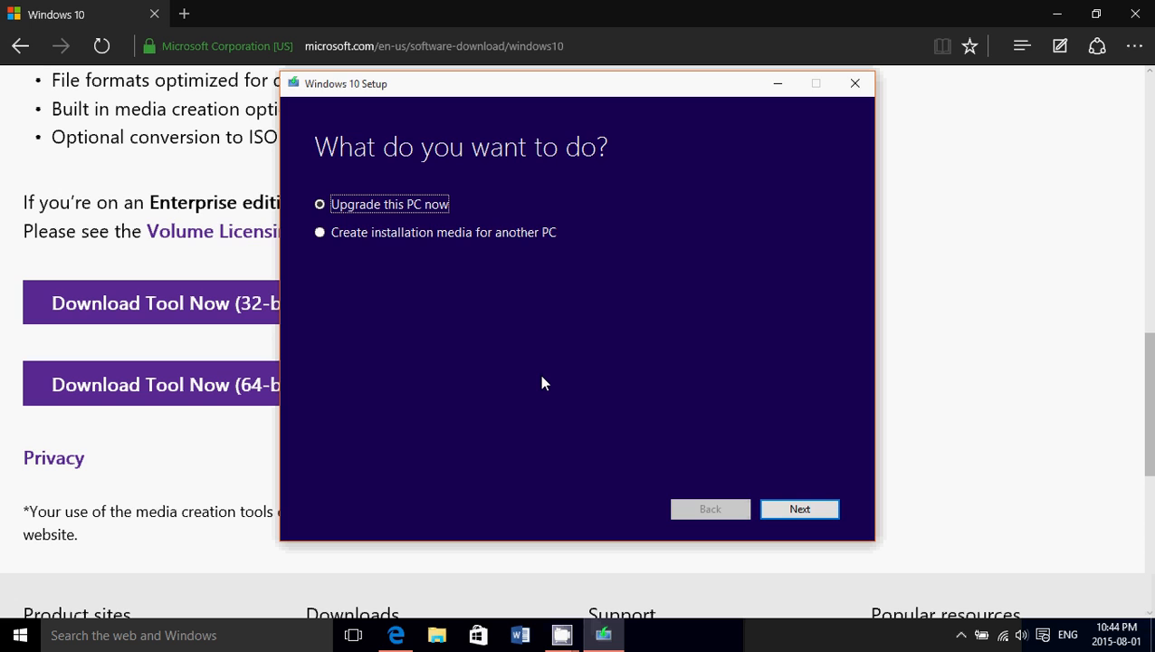
left_click(319, 231)
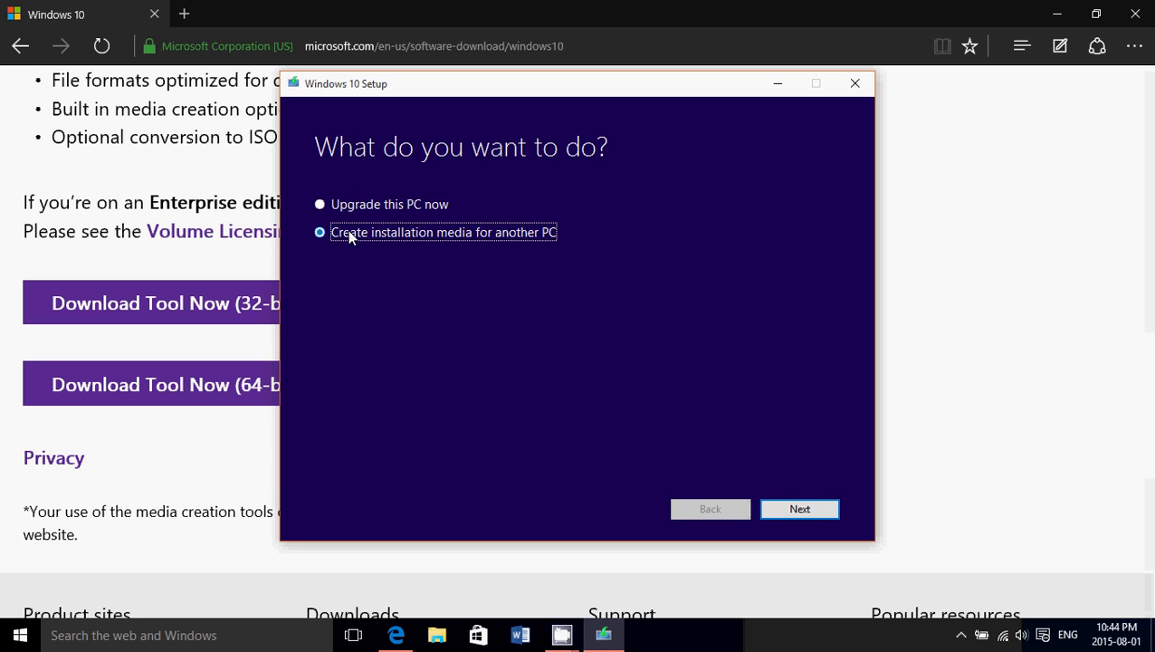
mouse_move(800, 509)
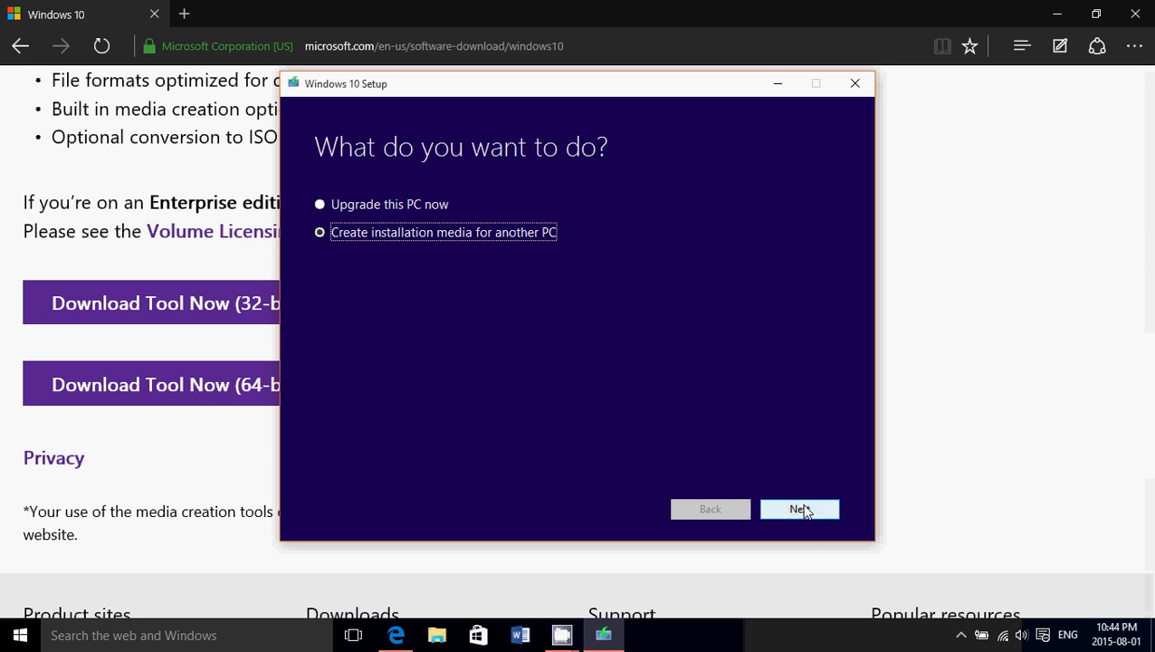
Step: Set the media to English (United States), Windows 10 Home, 64-bit (x64)
left_click(798, 507)
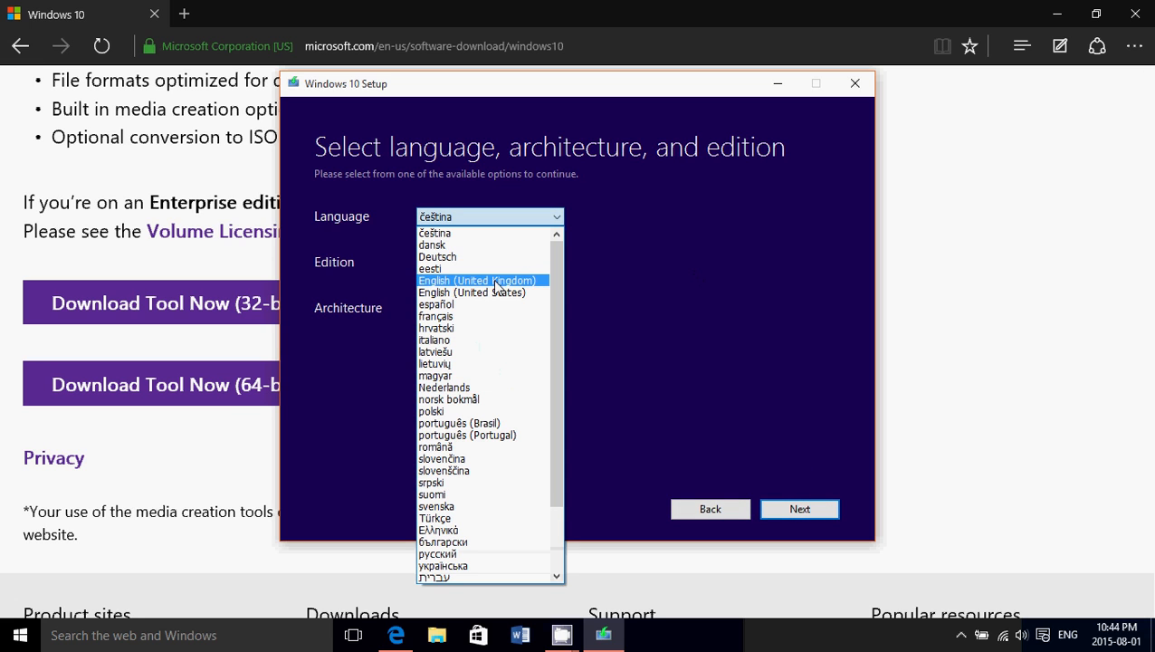
left_click(477, 279)
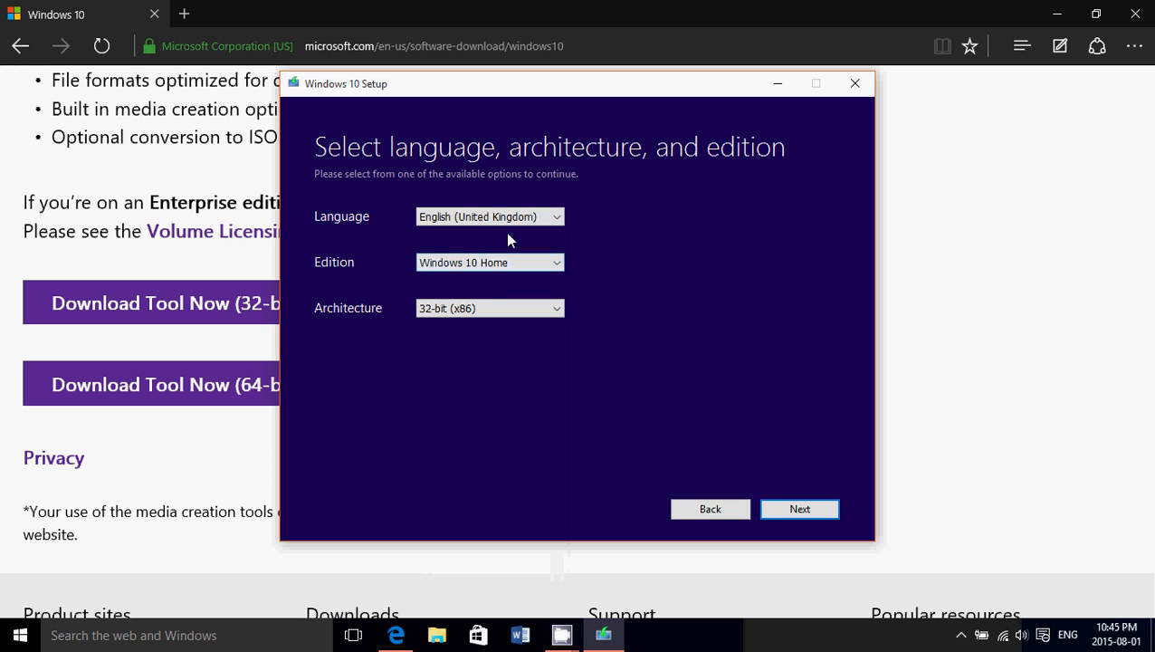
left_click(489, 217)
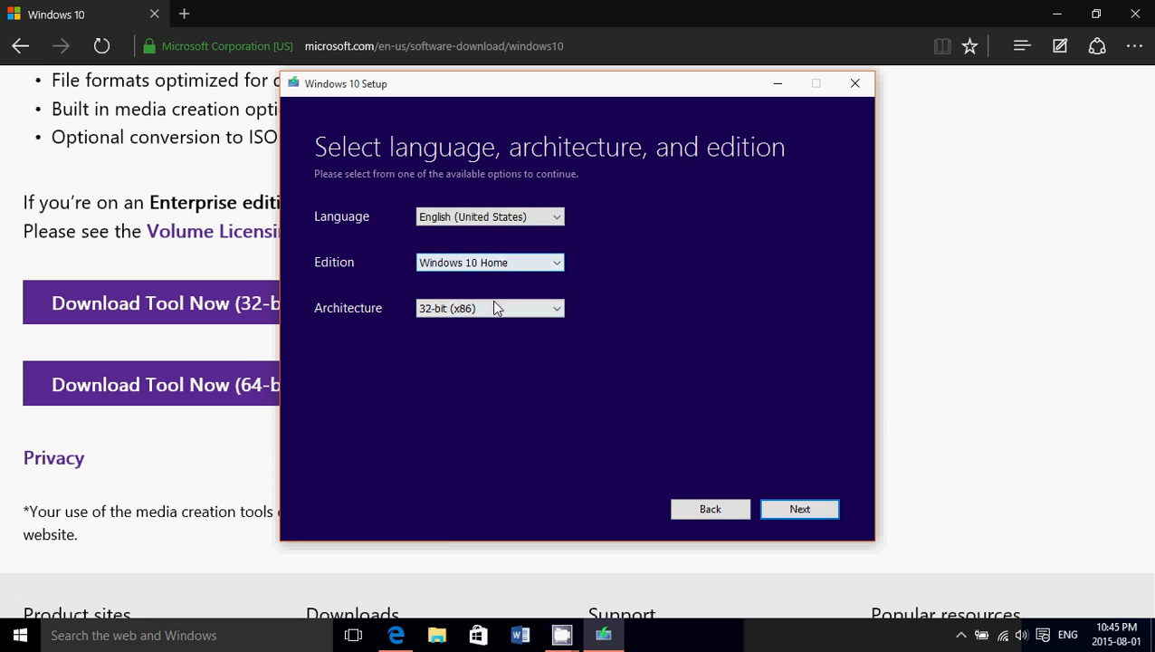
left_click(489, 308)
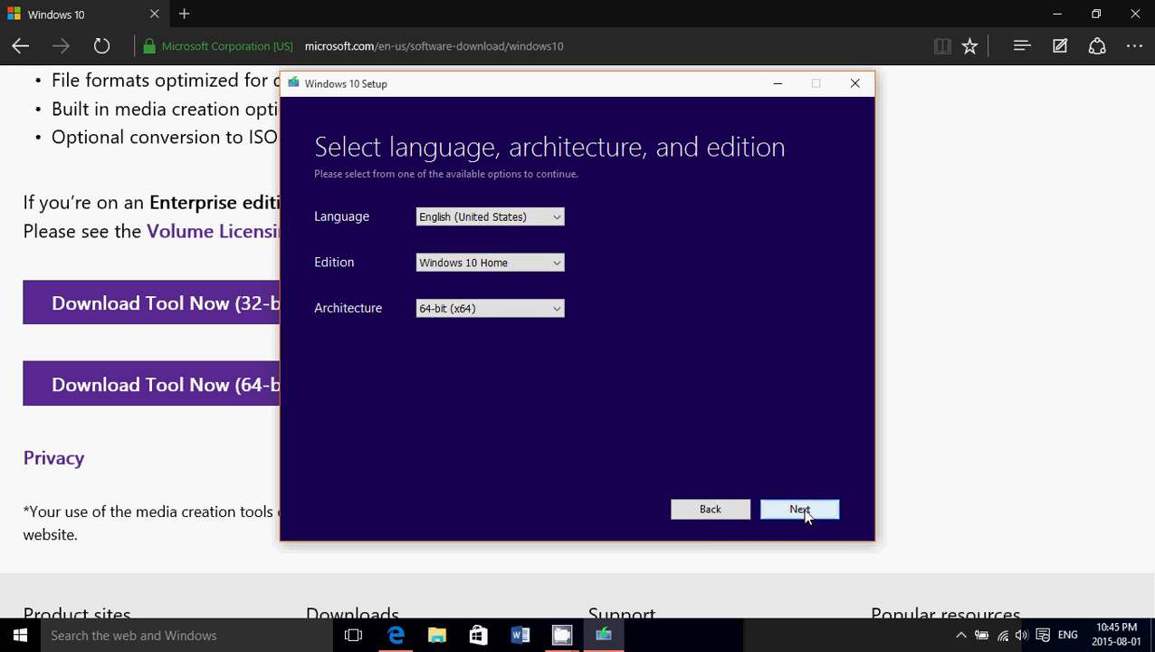
Step: Choose ISO file as the media and save it to Documents to start the download
left_click(800, 508)
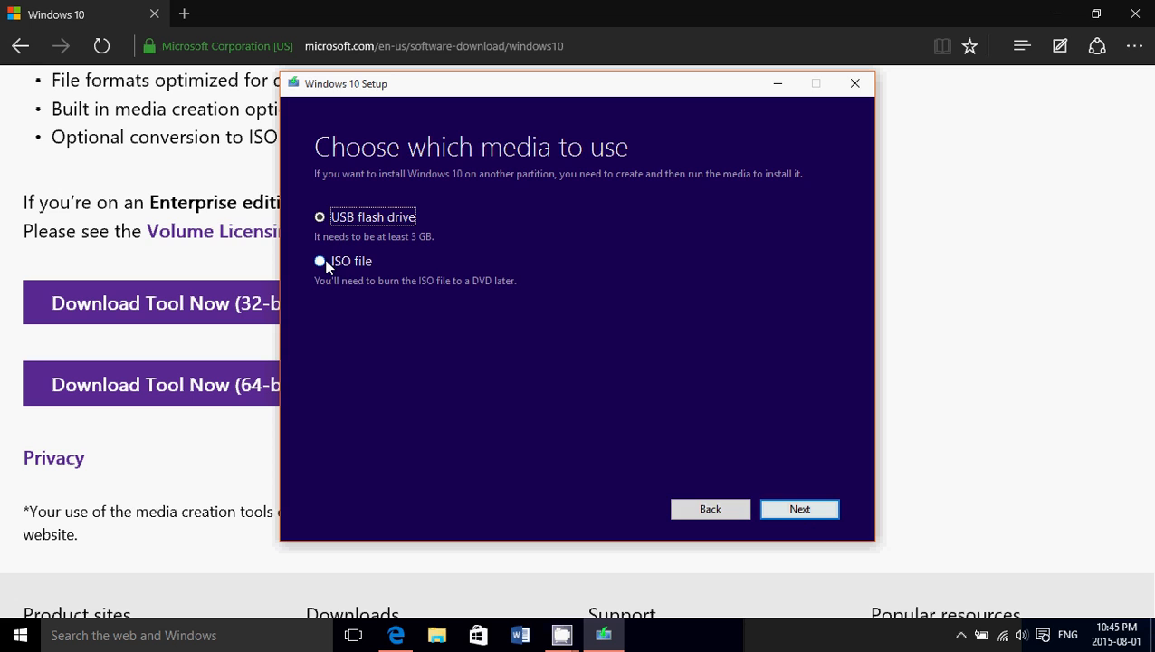
left_click(319, 261)
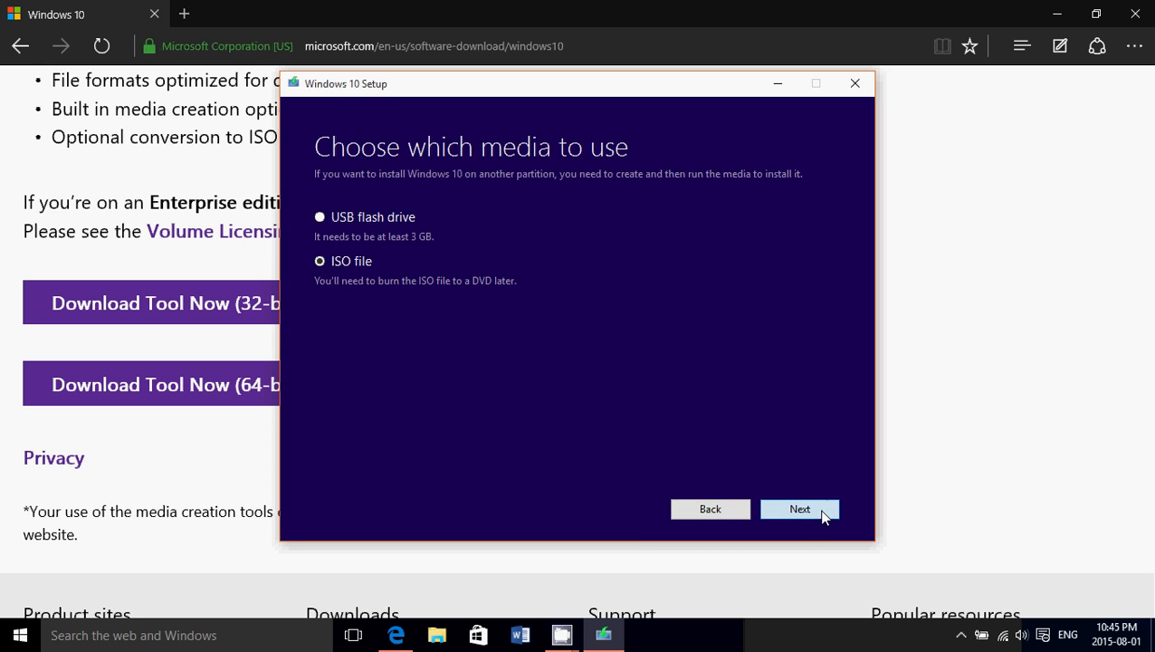
left_click(800, 508)
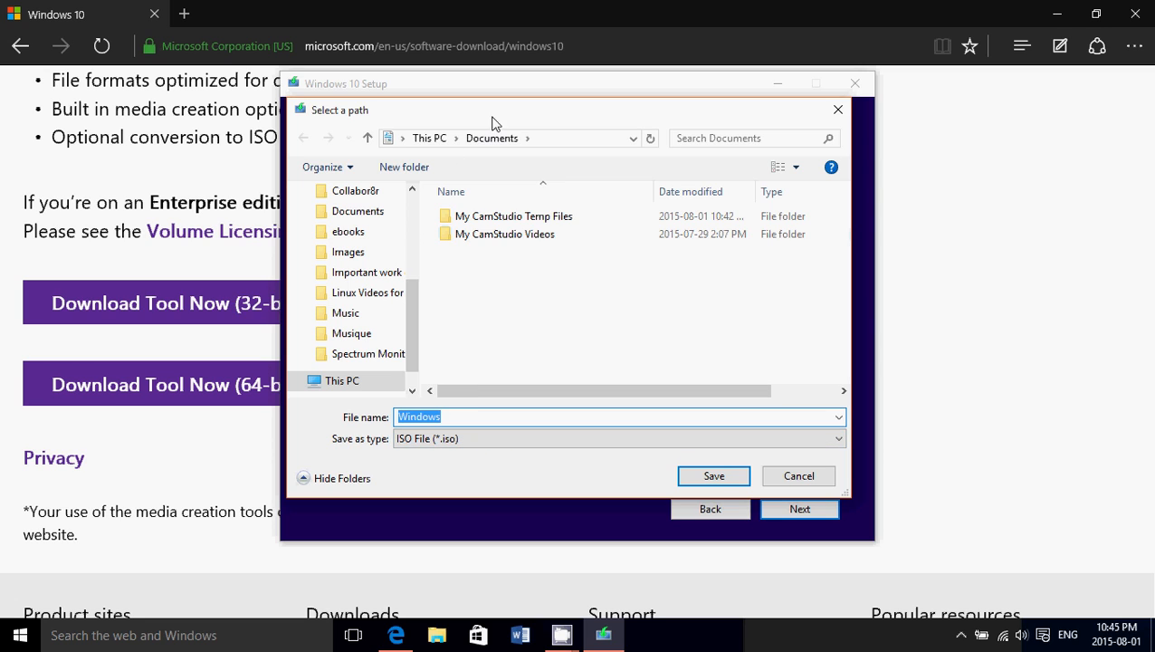
mouse_move(662, 380)
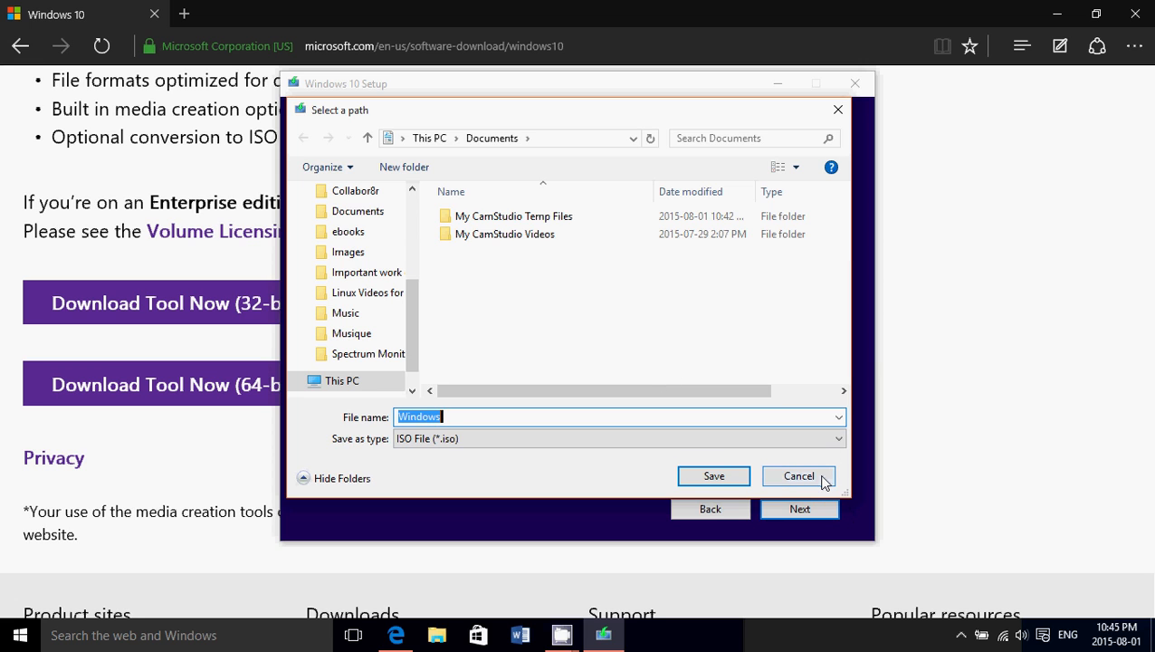
mouse_move(713, 476)
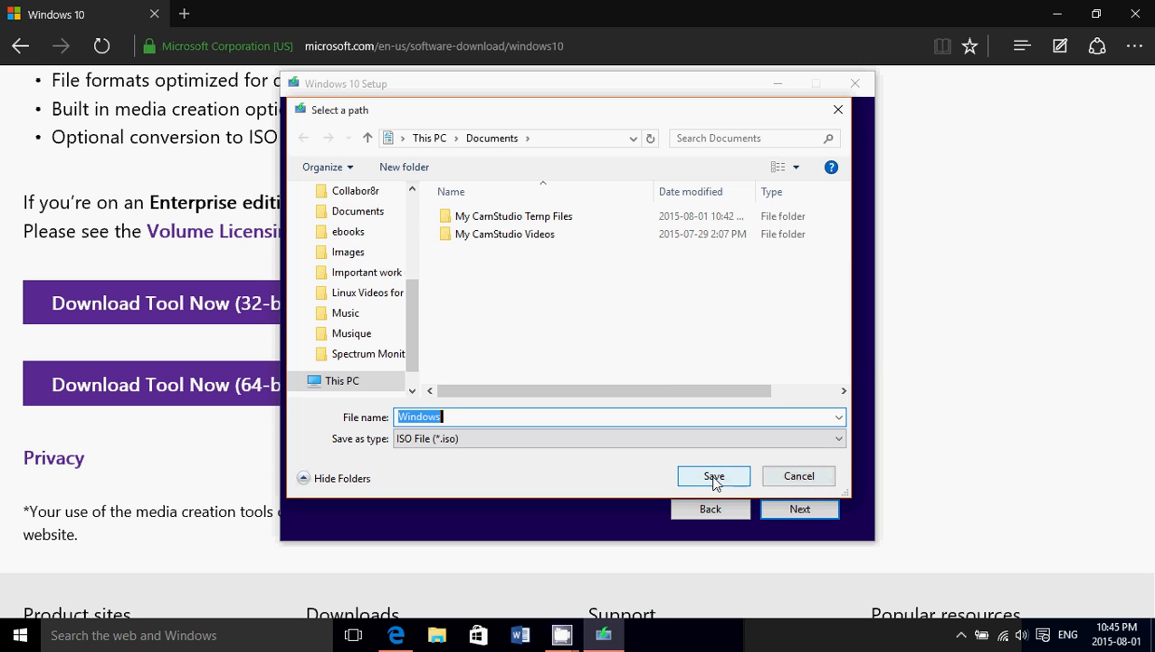
left_click(713, 474)
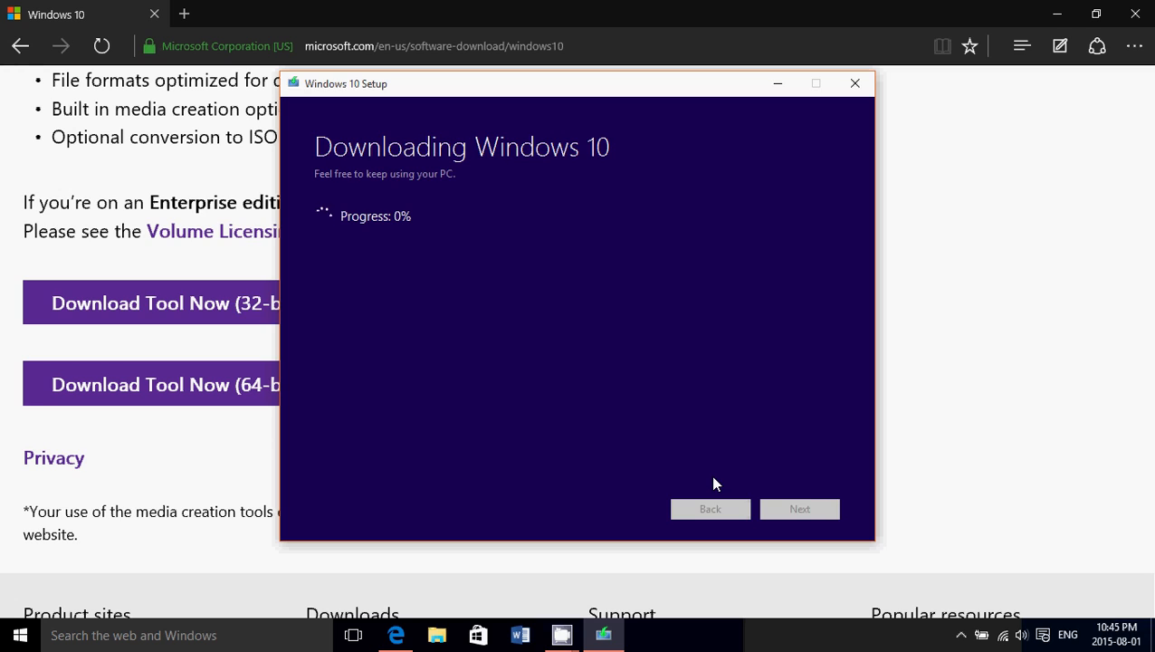